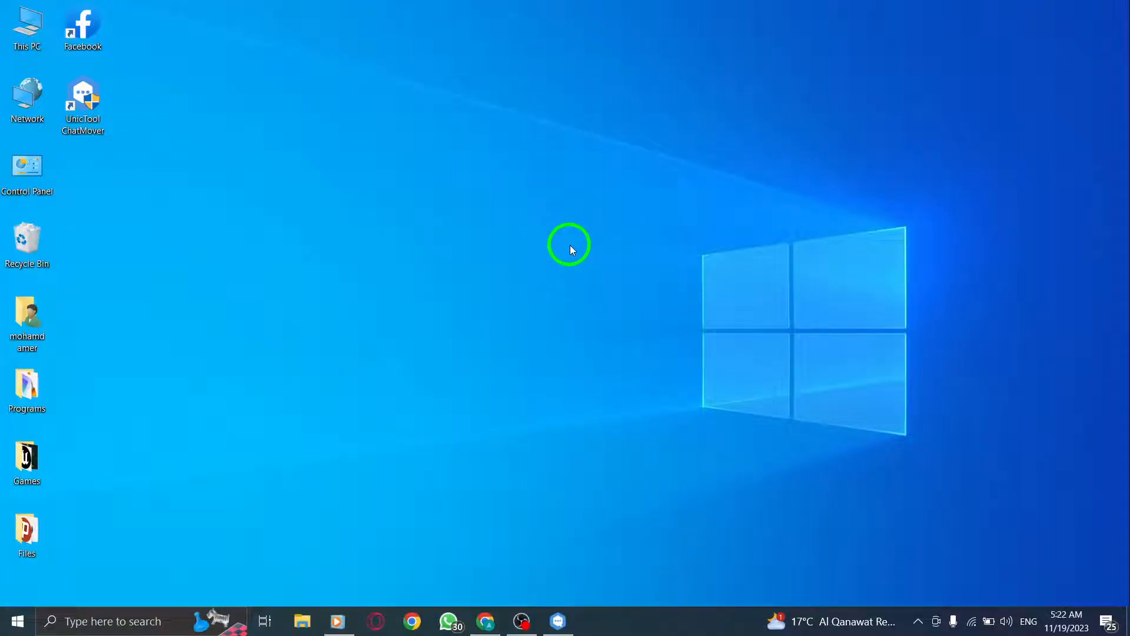
pyautogui.moveTo(614, 214)
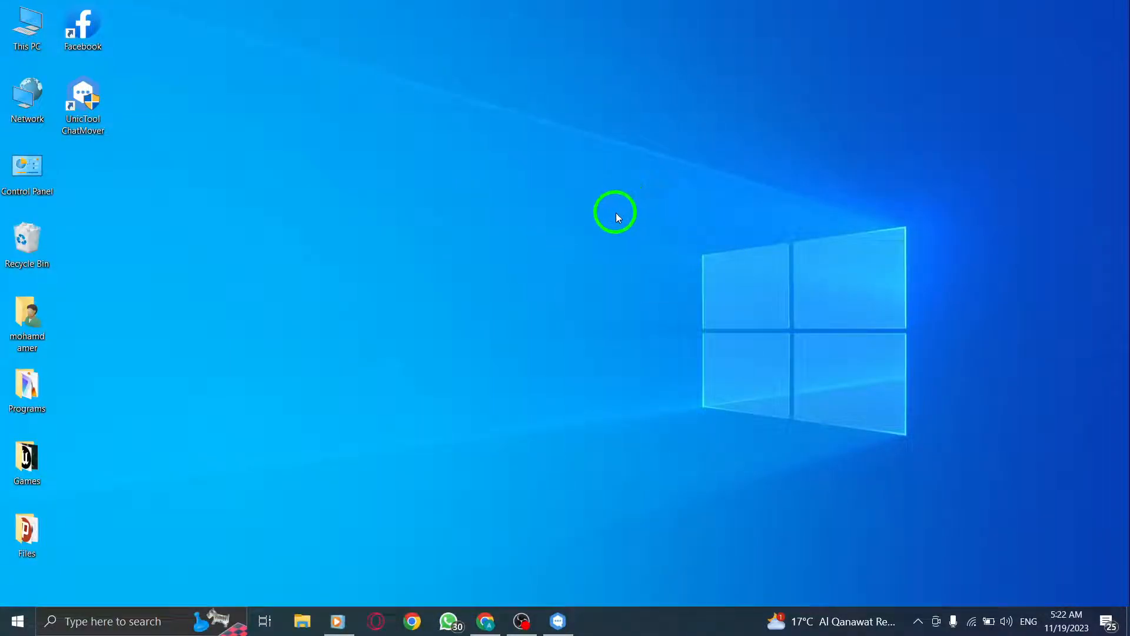
pyautogui.moveTo(659, 269)
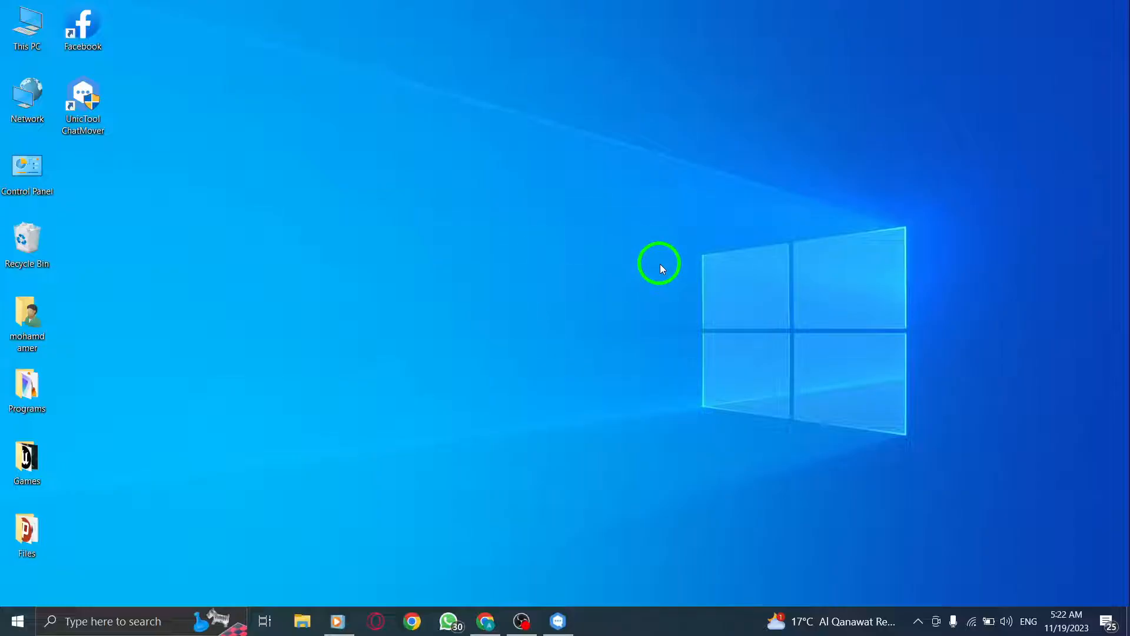
# - Refresh the Windows desktop and launch UnicTool ChatMover
pyautogui.rightClick(658, 262)
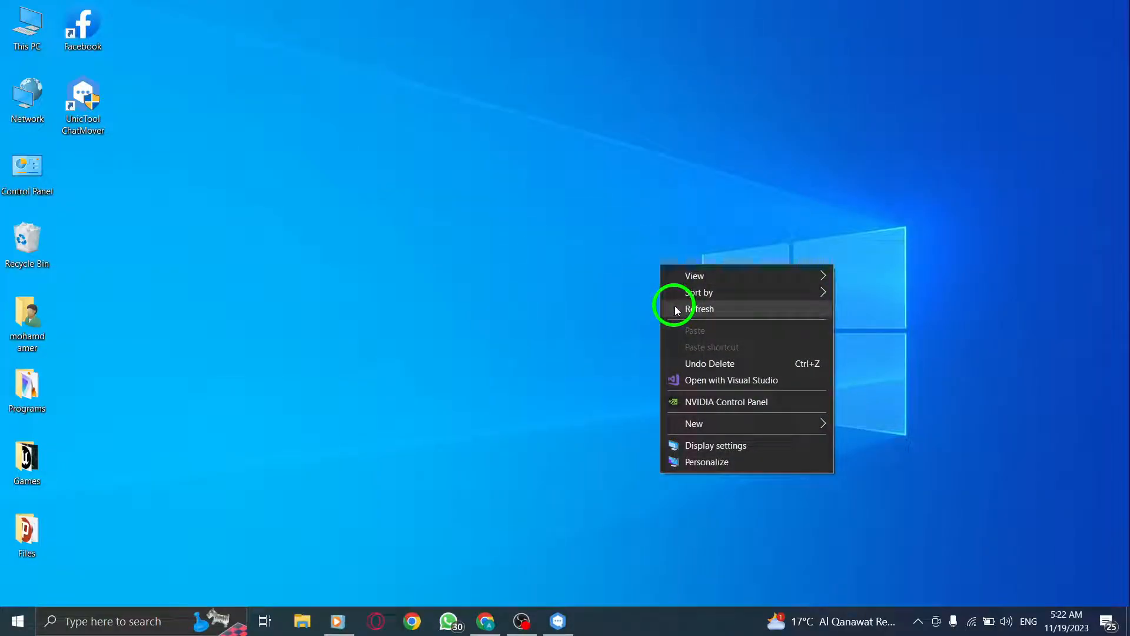
pyautogui.click(700, 308)
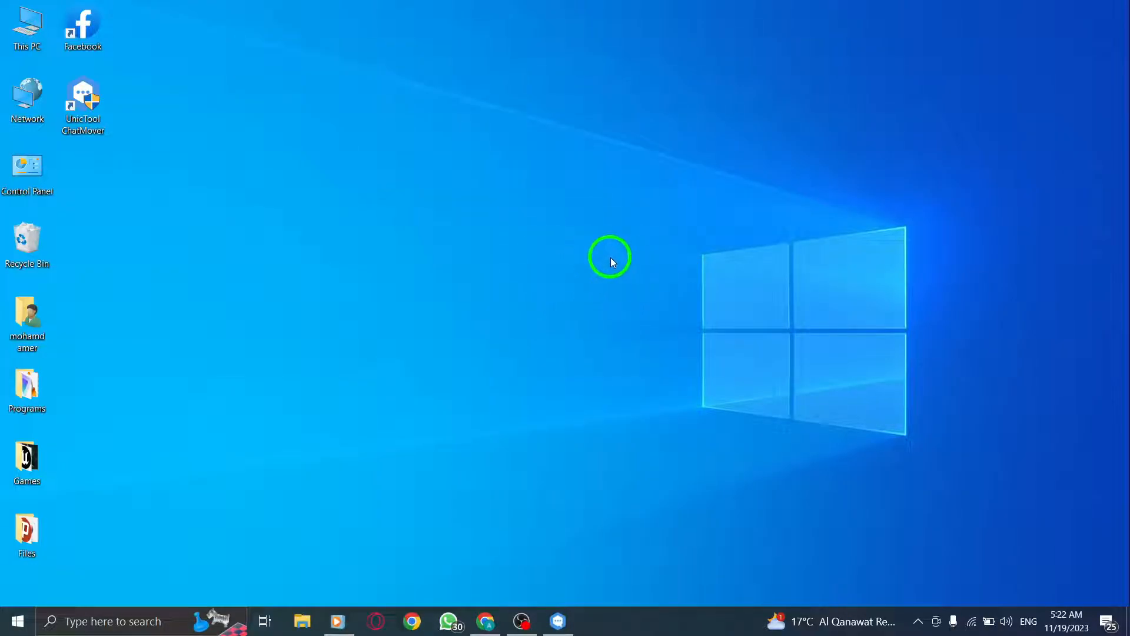
pyautogui.moveTo(477, 591)
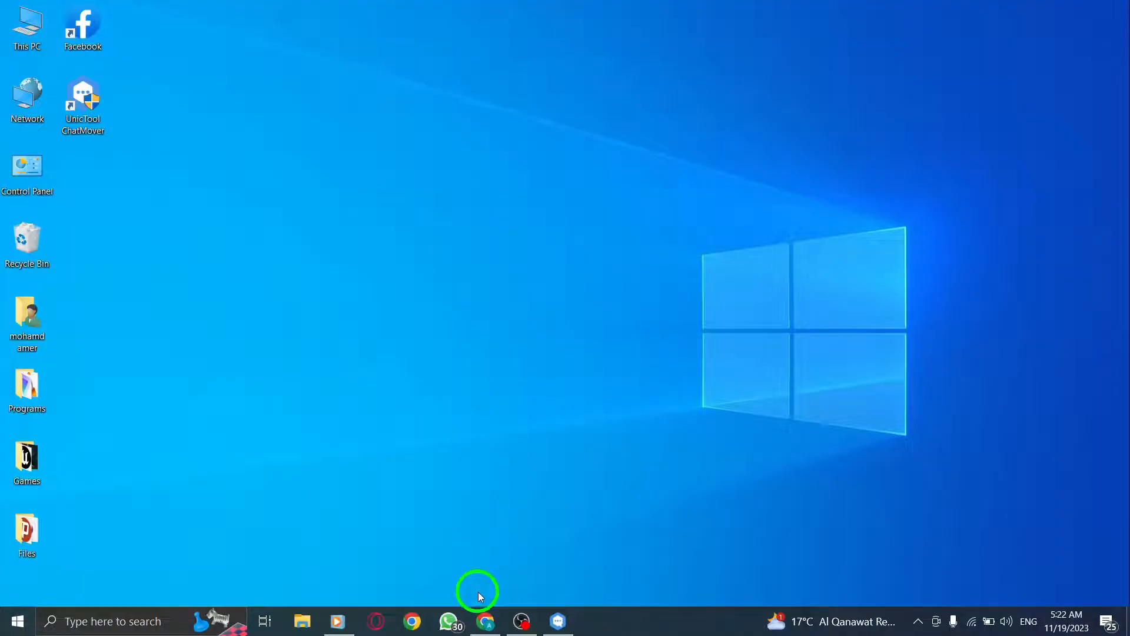
pyautogui.click(485, 620)
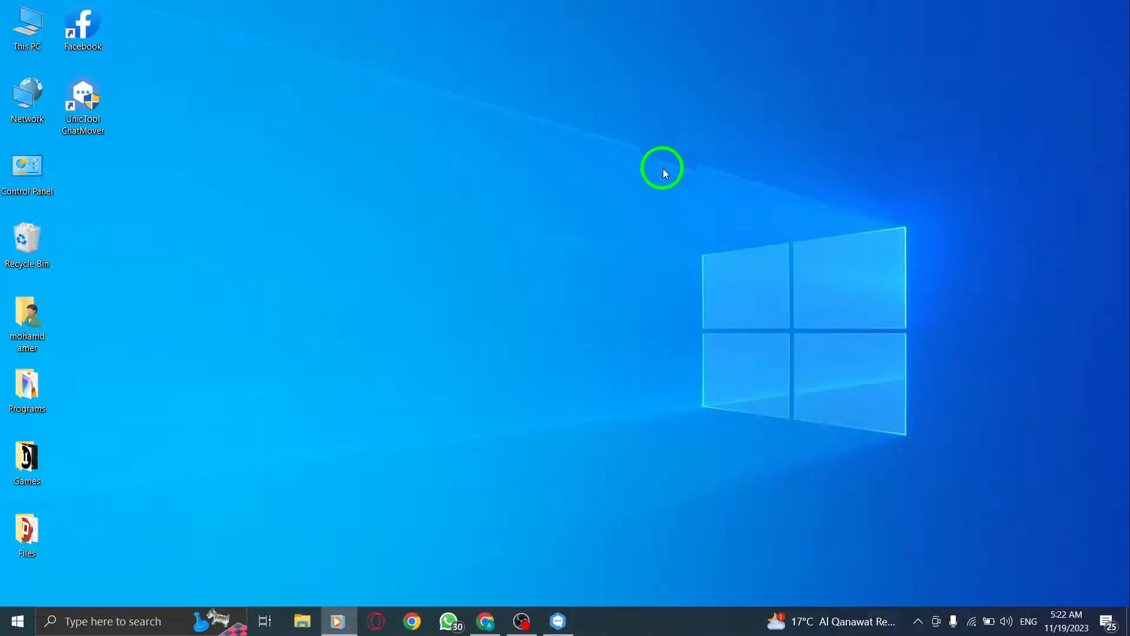
pyautogui.click(82, 102)
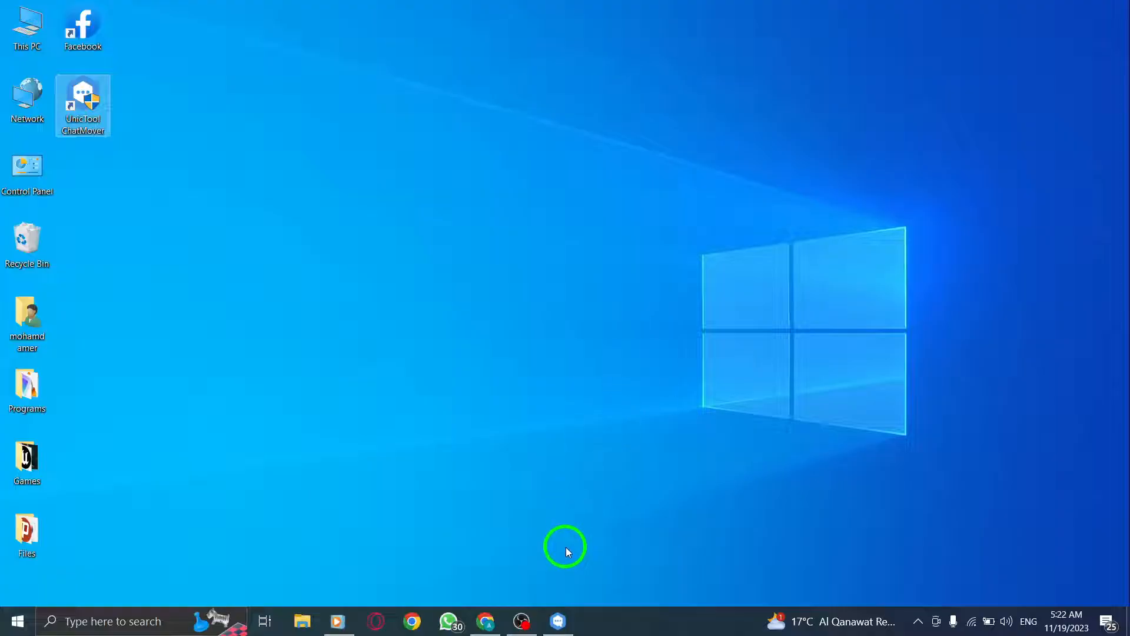
pyautogui.click(555, 620)
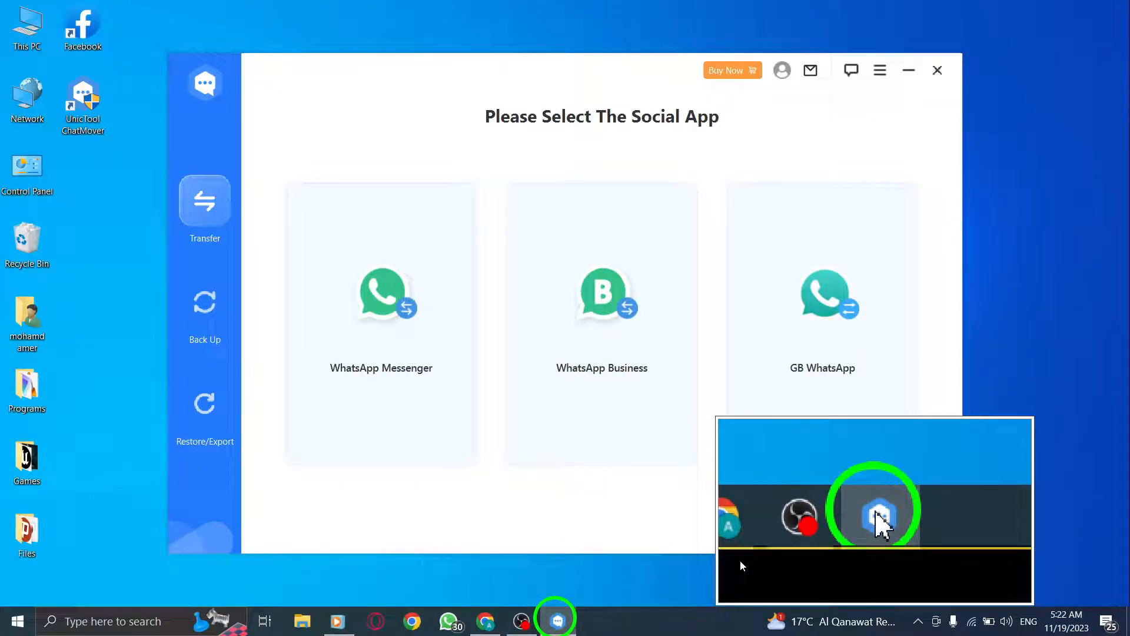
# - Choose WhatsApp Messenger, dismiss the trial comparison, and start Back Up Now for the Android phone
pyautogui.click(380, 325)
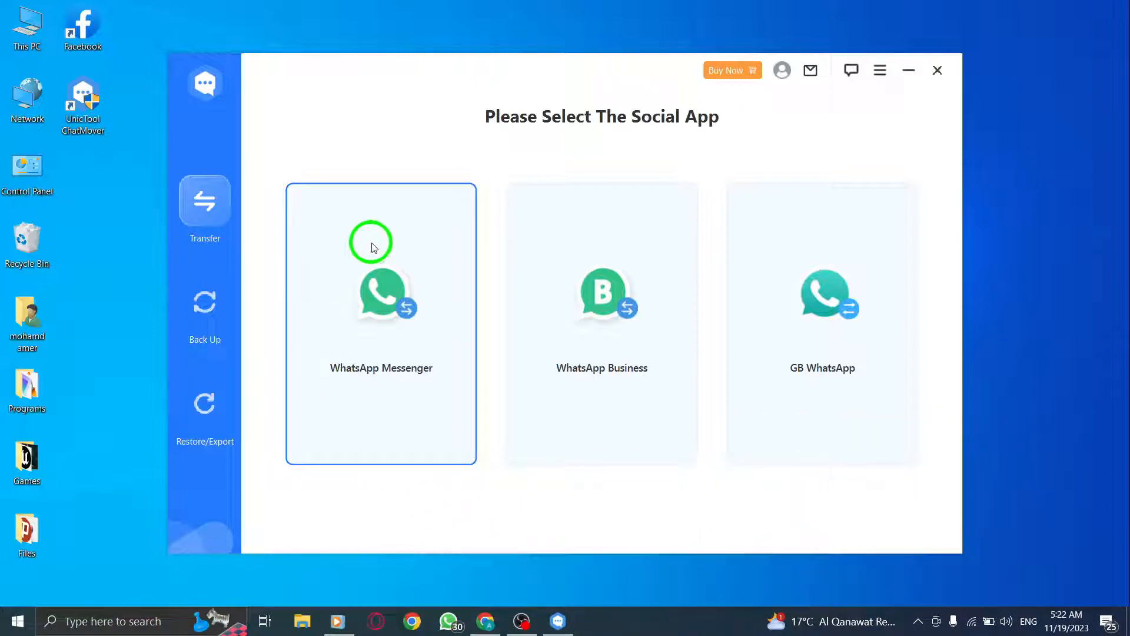
pyautogui.click(205, 302)
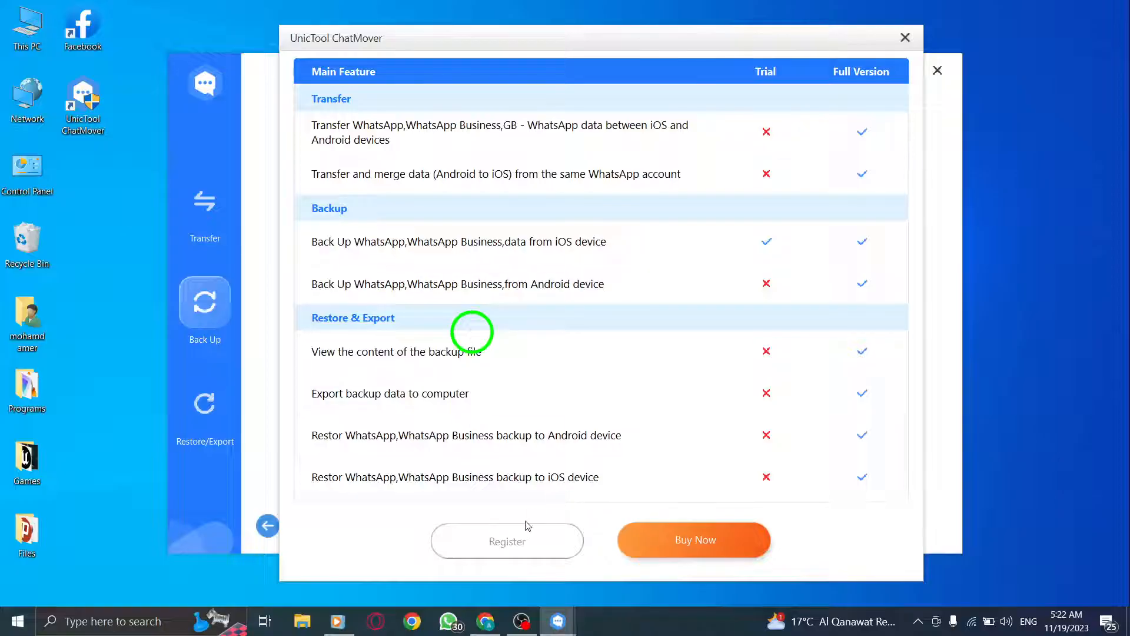
pyautogui.click(693, 539)
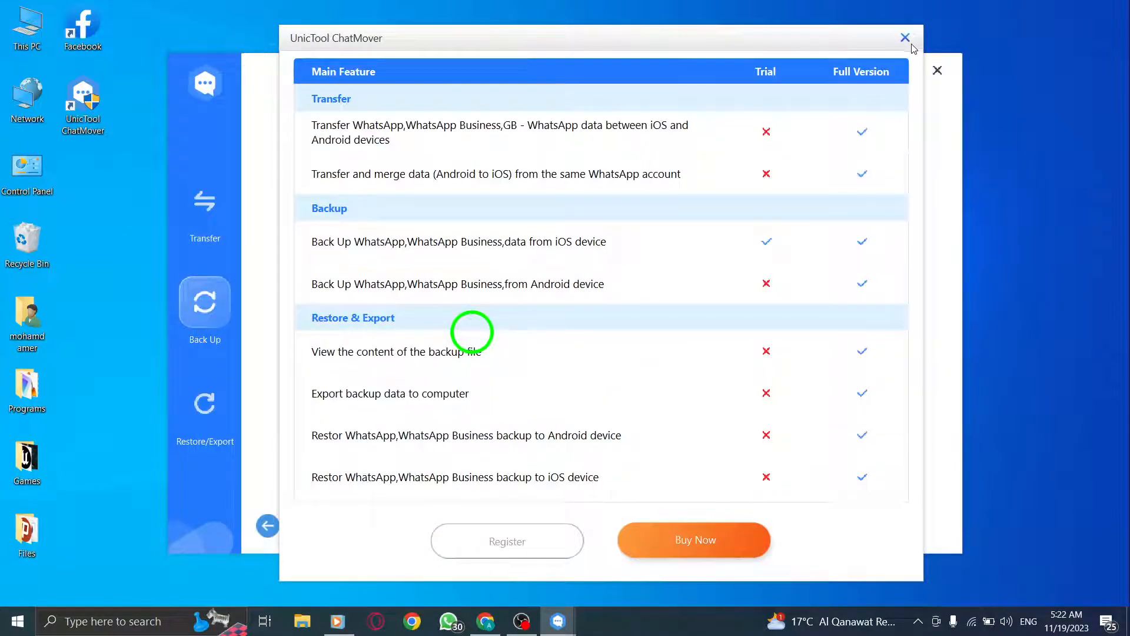
pyautogui.click(905, 37)
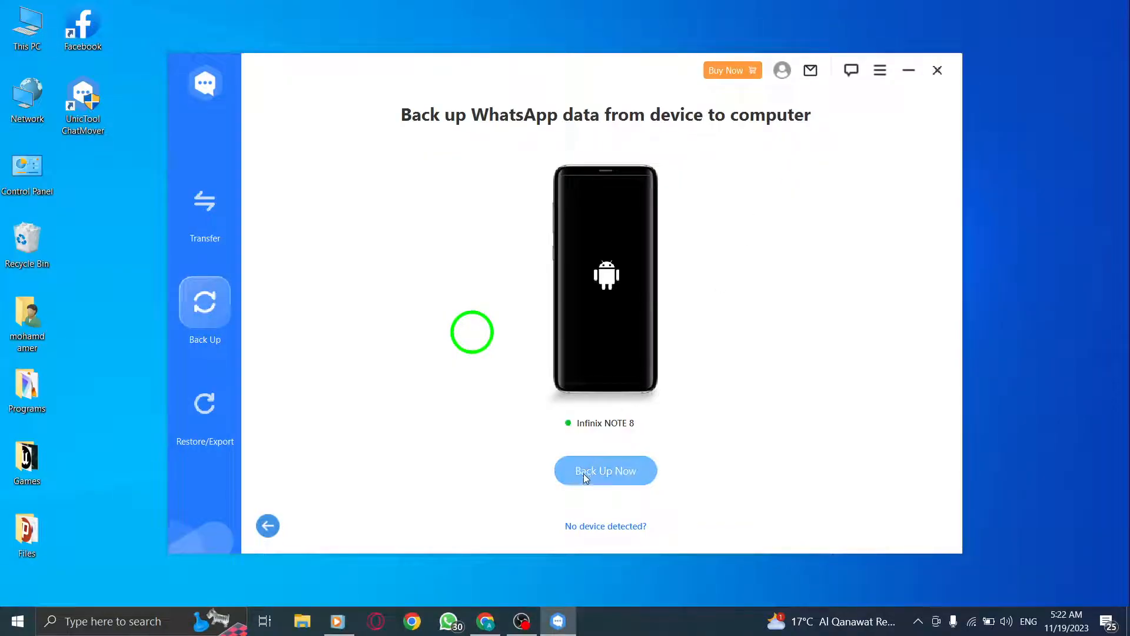
pyautogui.click(605, 470)
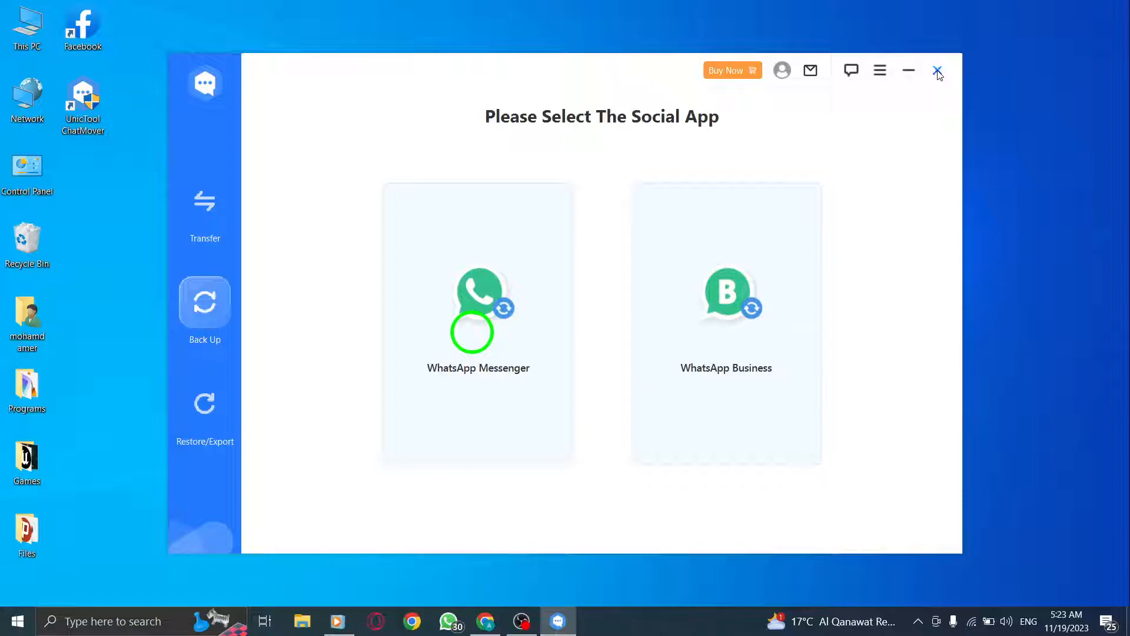
# - Close ChatMover and confirm Yes in the exit prompt, returning to the desktop
pyautogui.click(938, 70)
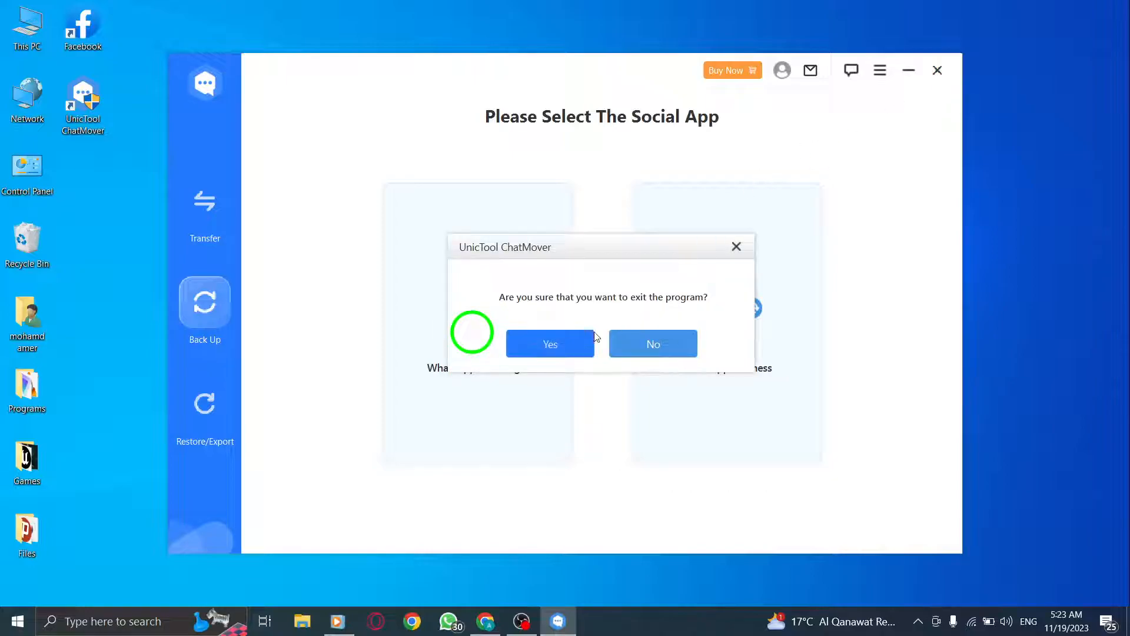
pyautogui.click(549, 343)
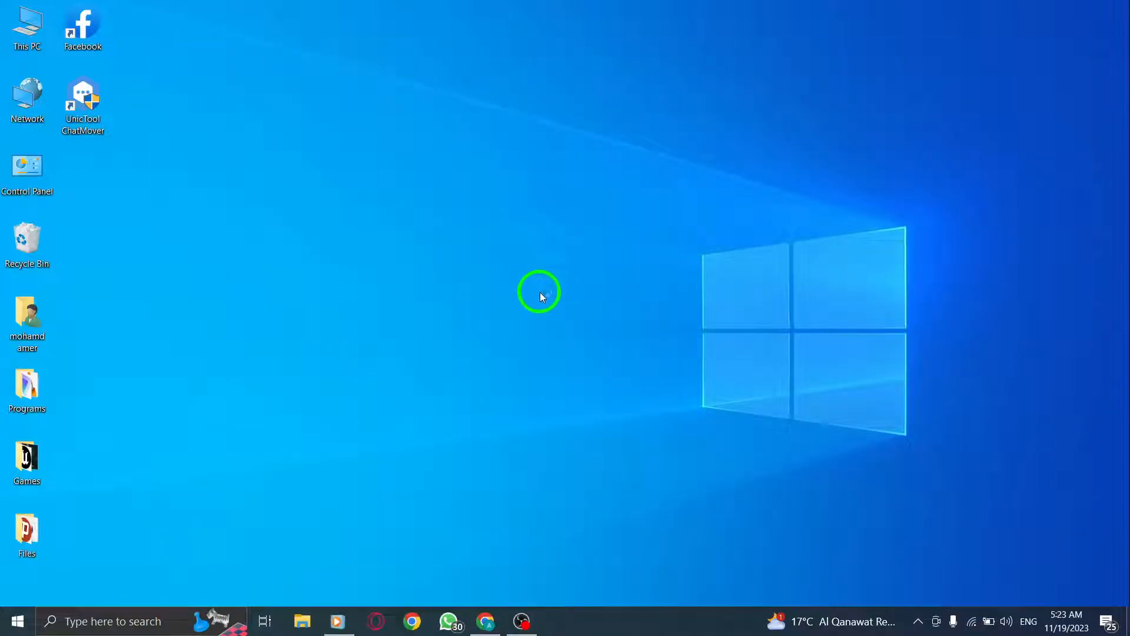
pyautogui.moveTo(567, 298)
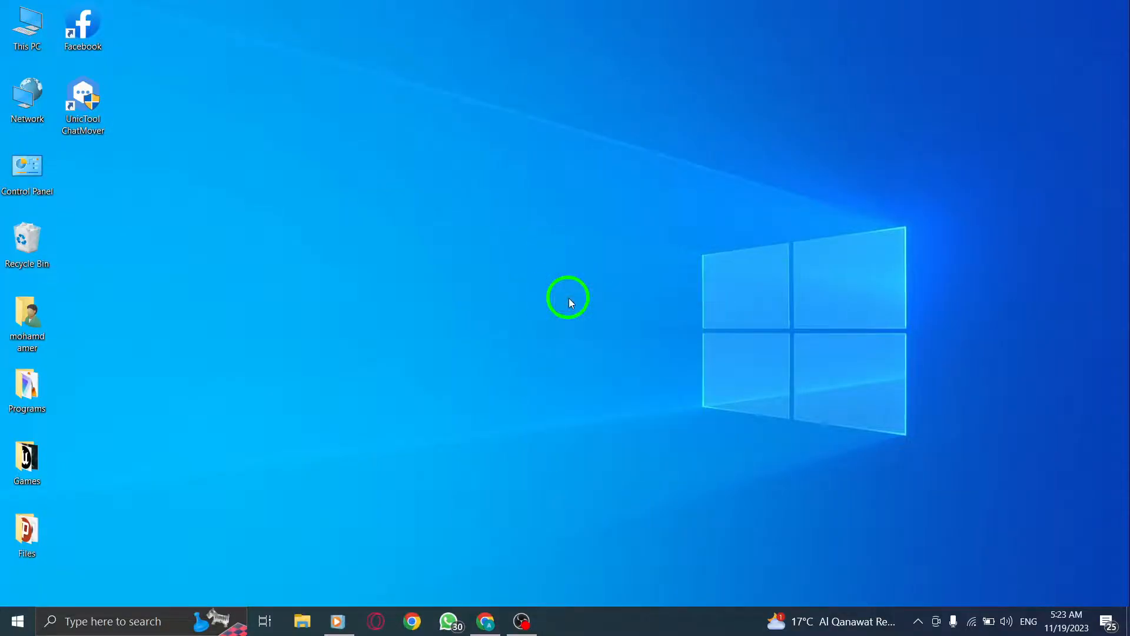